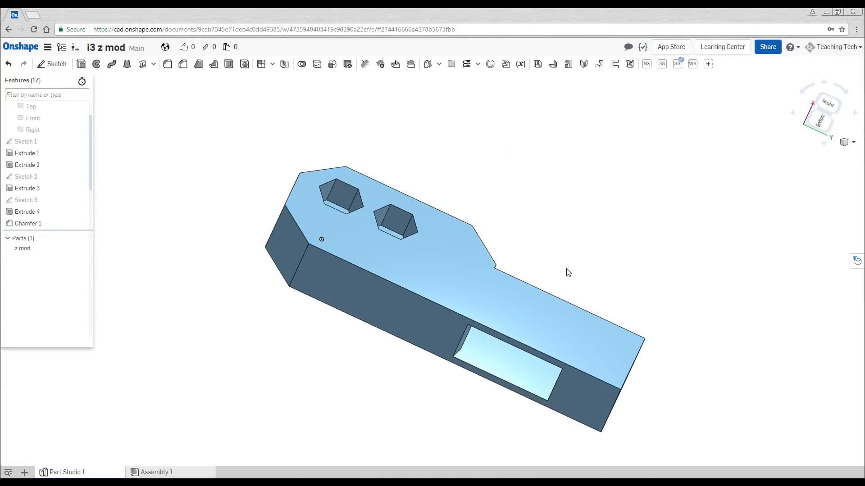
Step: Orbit the wireframe bracket mesh to inspect its fan-shaped triangles from several sides
left_click_drag(568, 272, 576, 291)
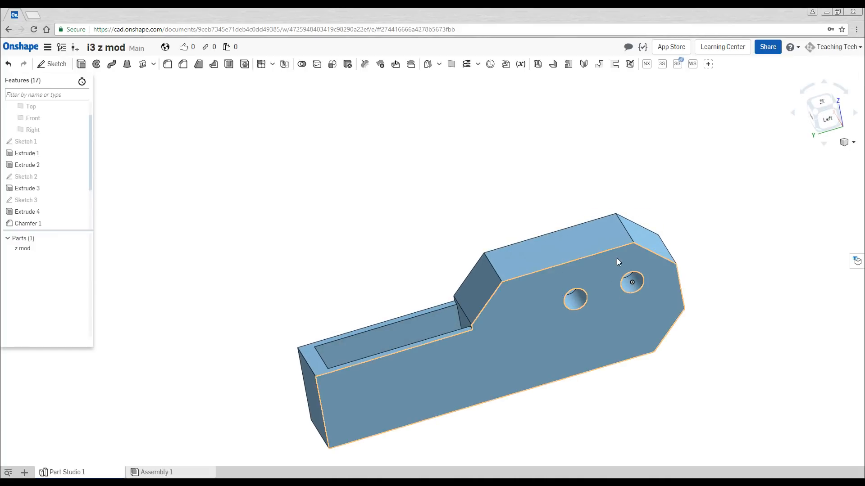
left_click_drag(618, 262, 344, 308)
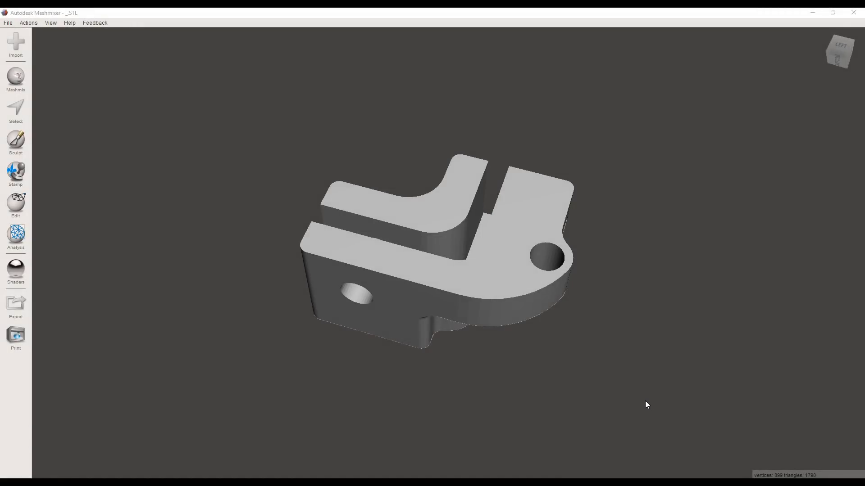
mouse_move(624, 359)
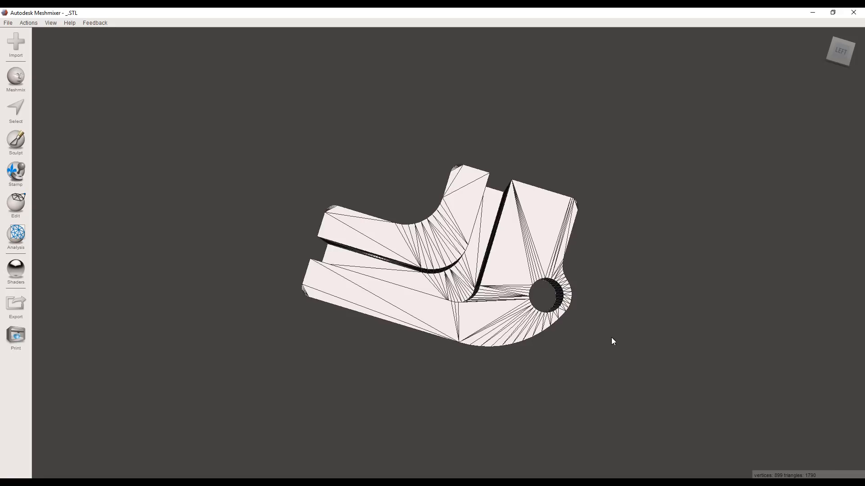
mouse_move(553, 298)
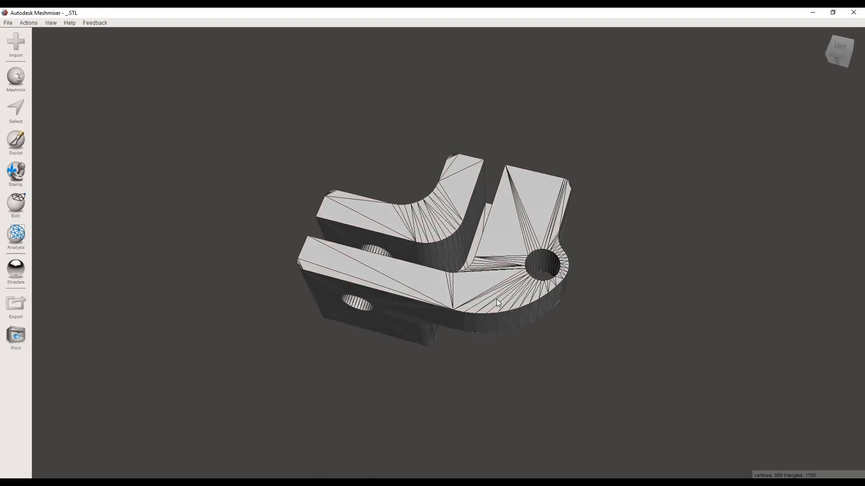
left_click_drag(496, 302, 516, 280)
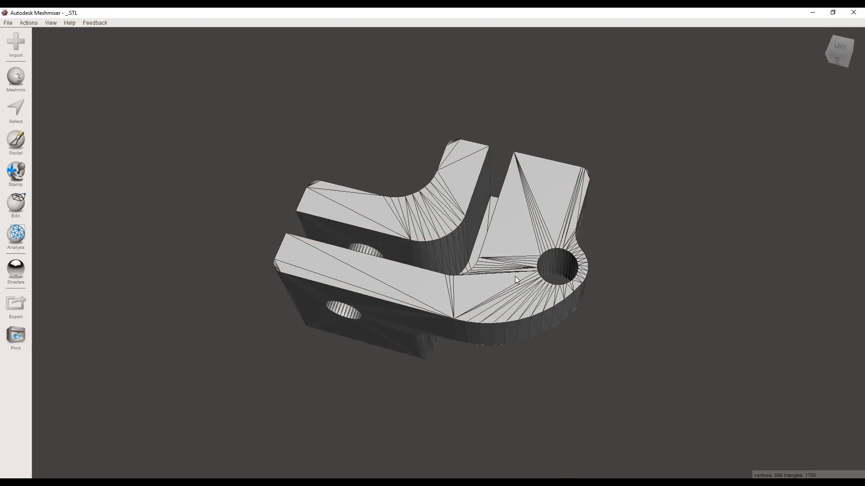
Step: Select faces around a hole, trial-move them with the Transform gizmo, then cancel
left_click(16, 111)
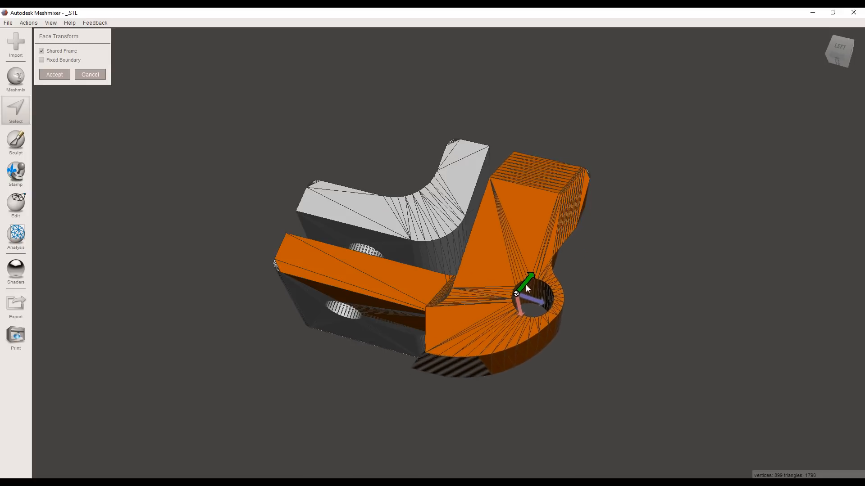
left_click_drag(526, 287, 510, 322)
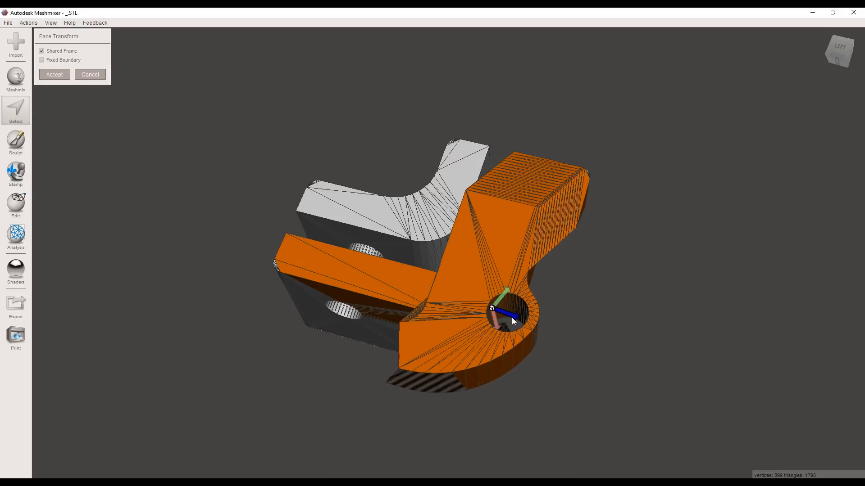
left_click_drag(513, 322, 480, 285)
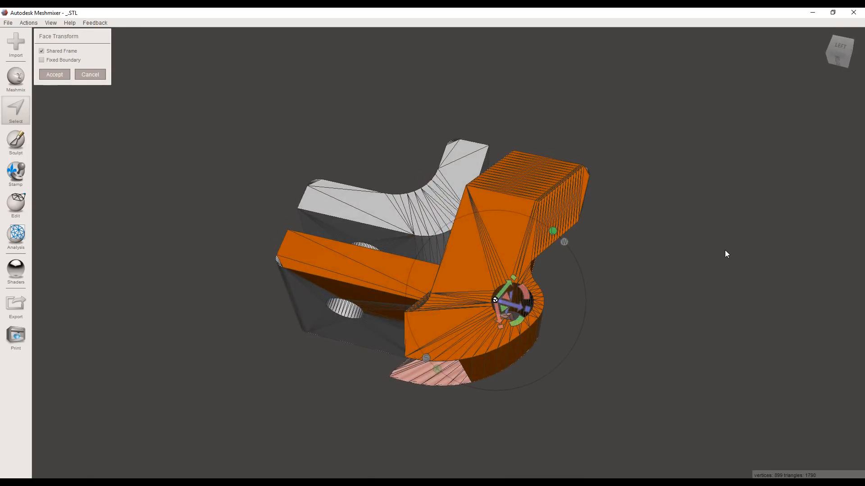
left_click(54, 74)
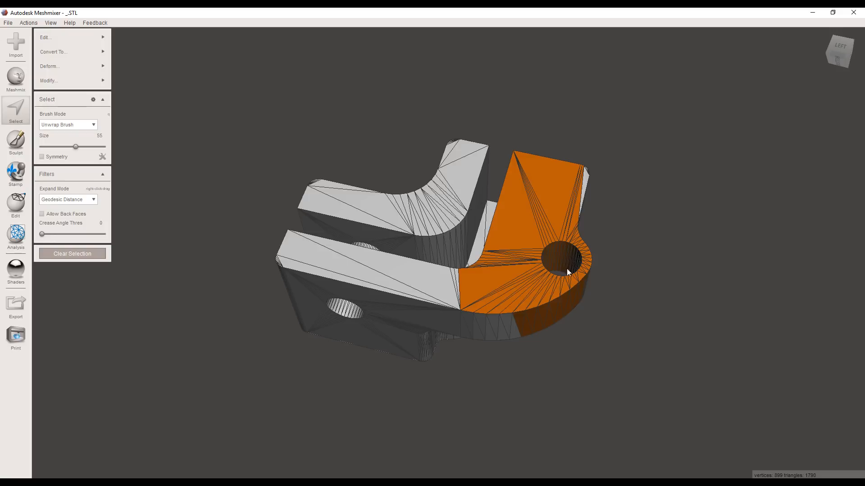
Step: Clear the selection, start Analysis > Measure with another type, and measure 2.8 on the bracket
left_click(72, 254)
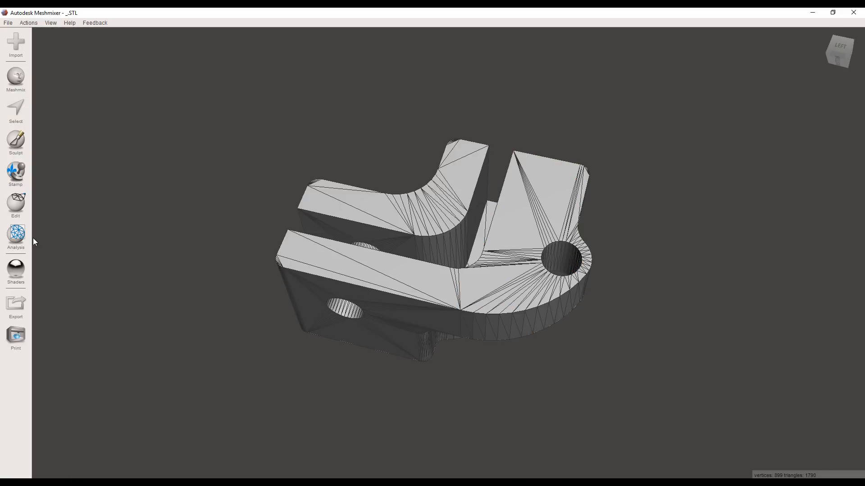
left_click(15, 235)
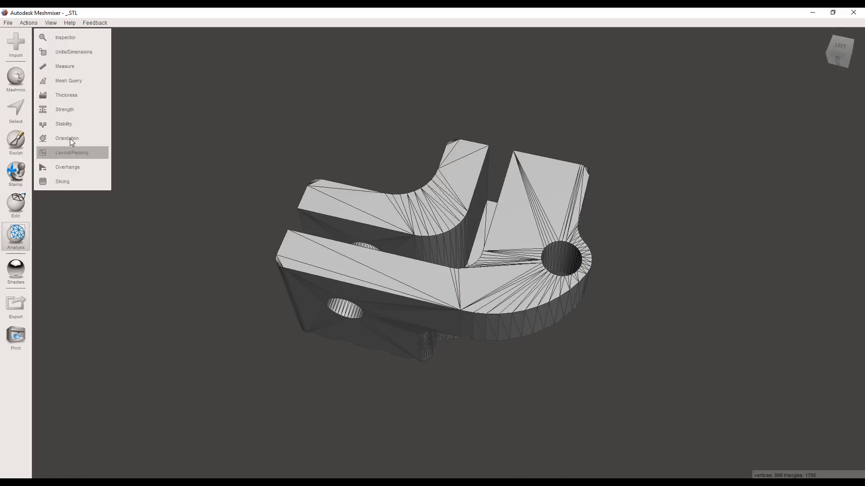
left_click(64, 67)
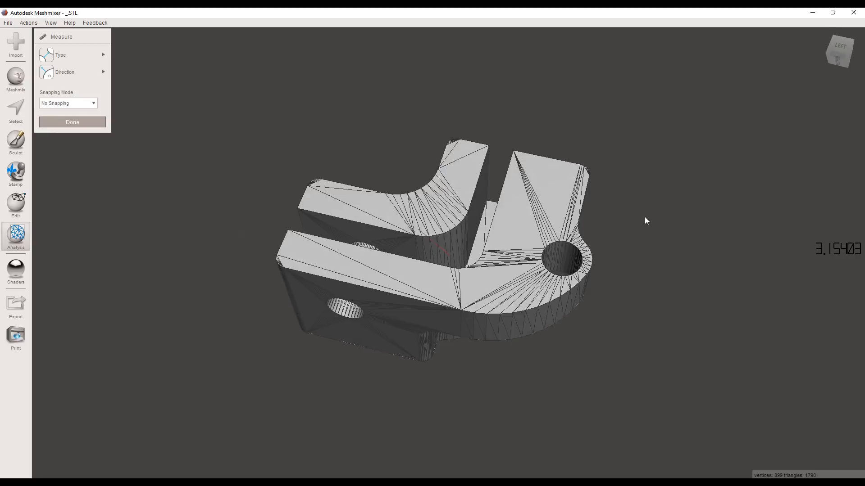
left_click(72, 55)
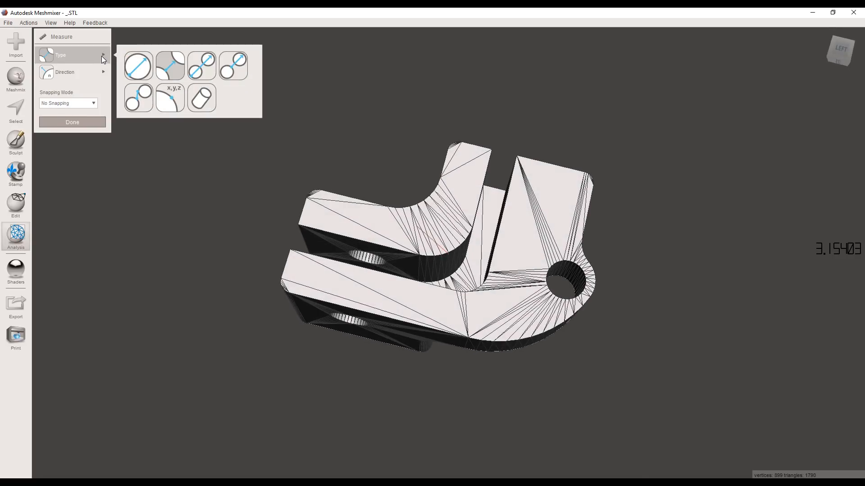
left_click(138, 65)
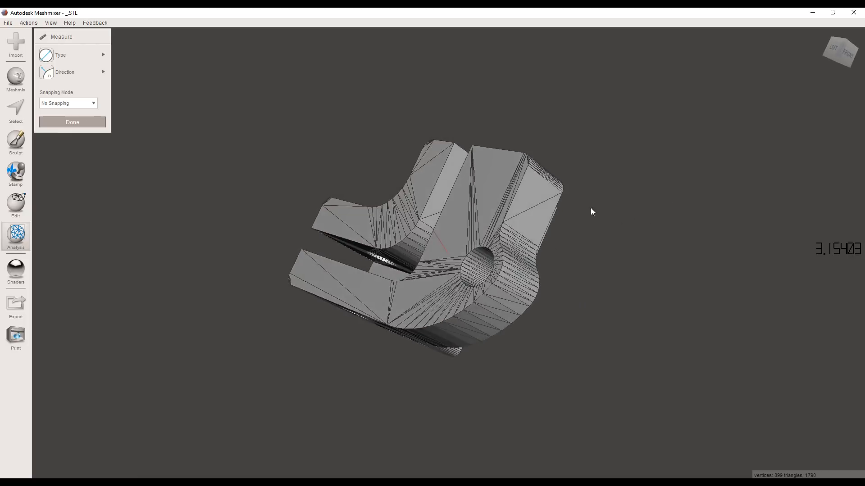
left_click(512, 198)
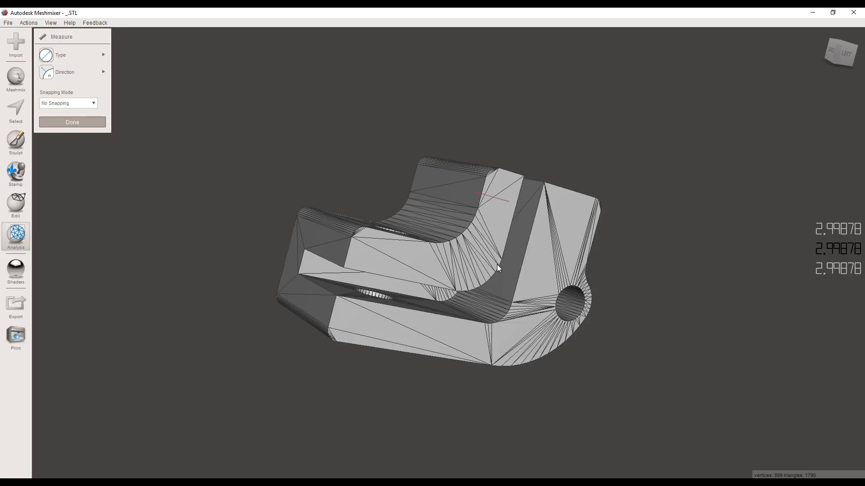
left_click_drag(496, 268, 333, 256)
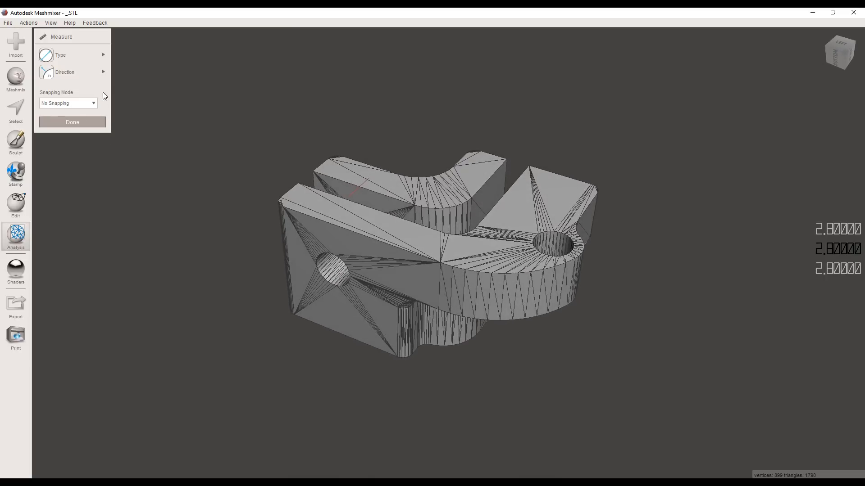
Step: Zoom onto the top face and measure the round hole's diameter as 2.68972
left_click(80, 55)
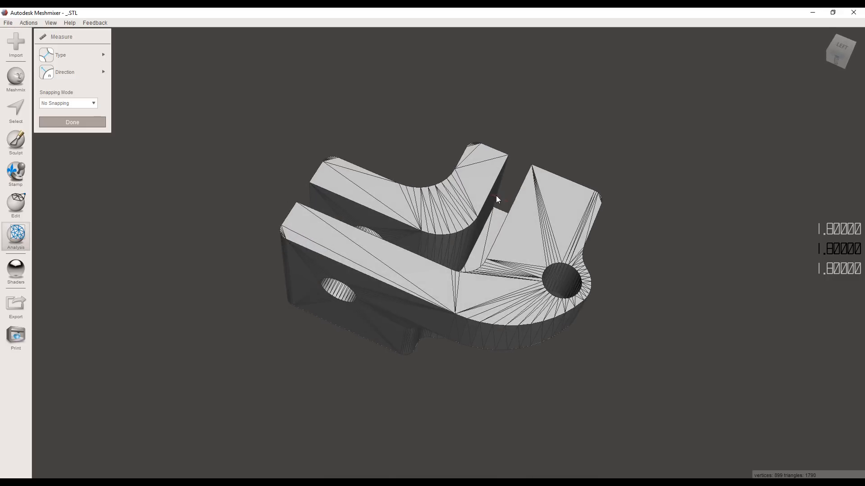
left_click_drag(497, 199, 565, 253)
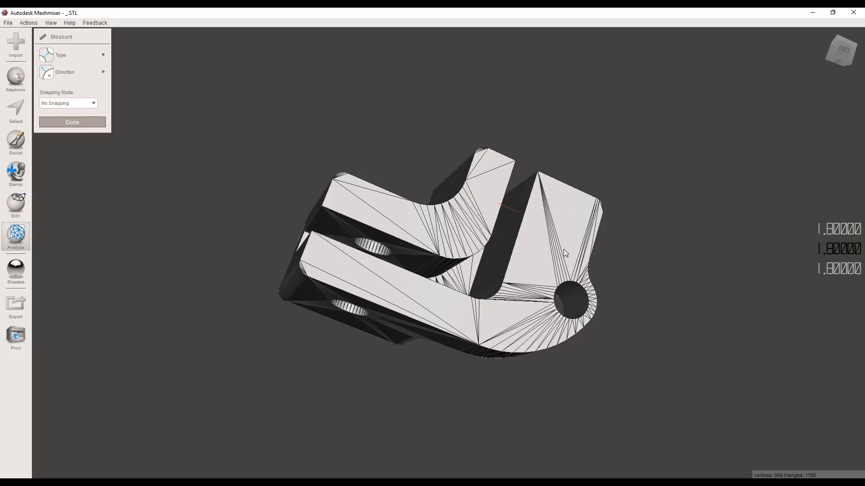
mouse_move(555, 250)
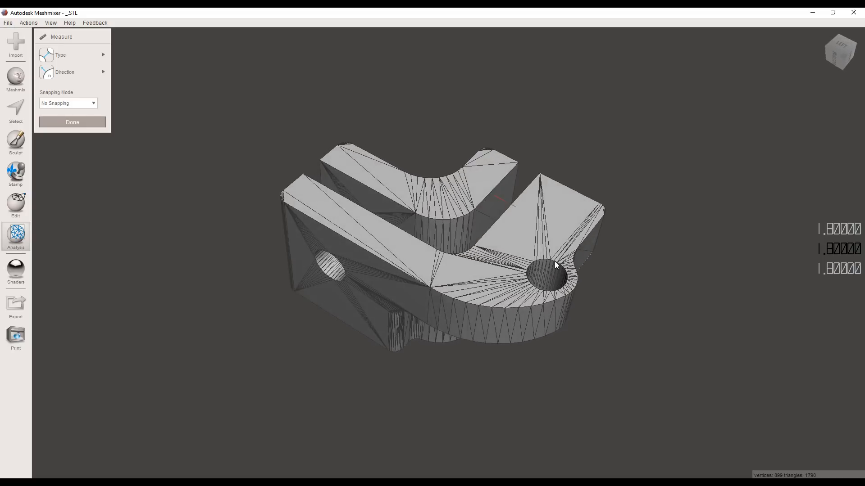
left_click_drag(556, 266, 490, 325)
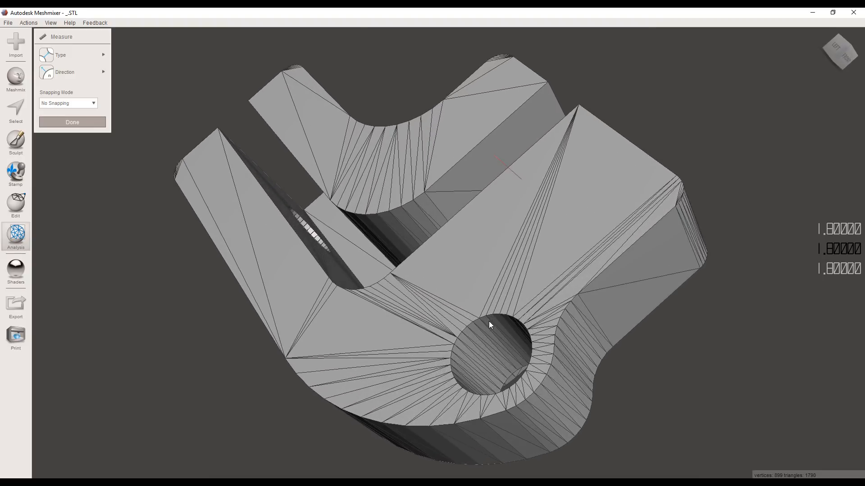
left_click_drag(491, 325, 545, 327)
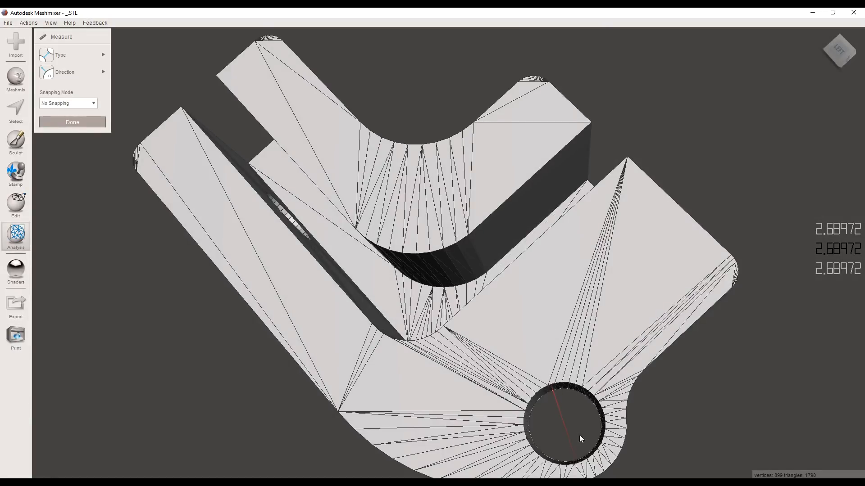
mouse_move(779, 300)
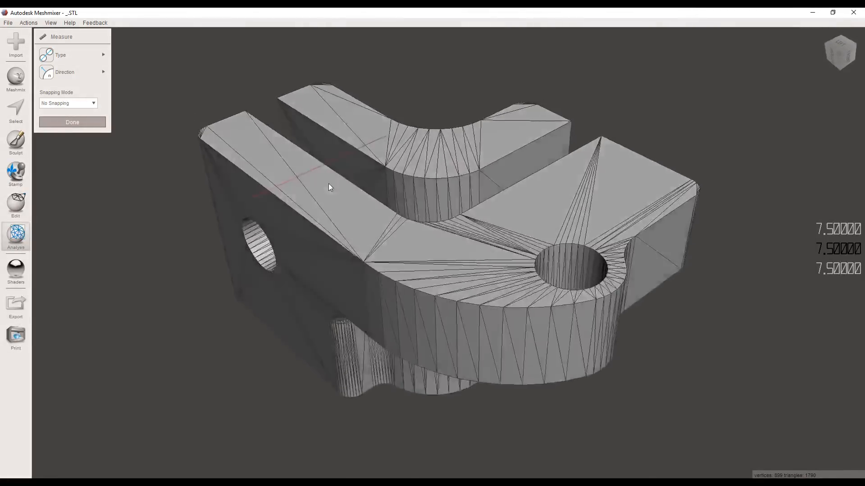
Step: Measure arm, cutout and slot distances (7.5, 11.28318, 4.6), then sample point coordinates
left_click_drag(329, 188, 409, 333)
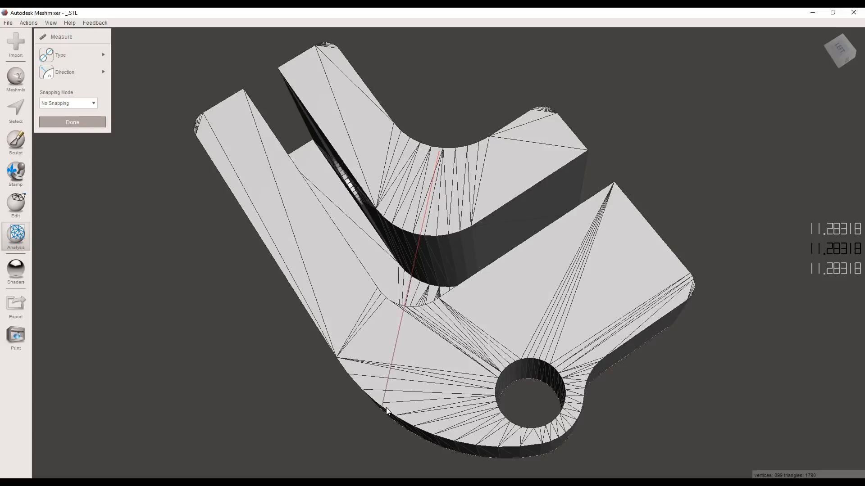
left_click_drag(386, 411, 292, 284)
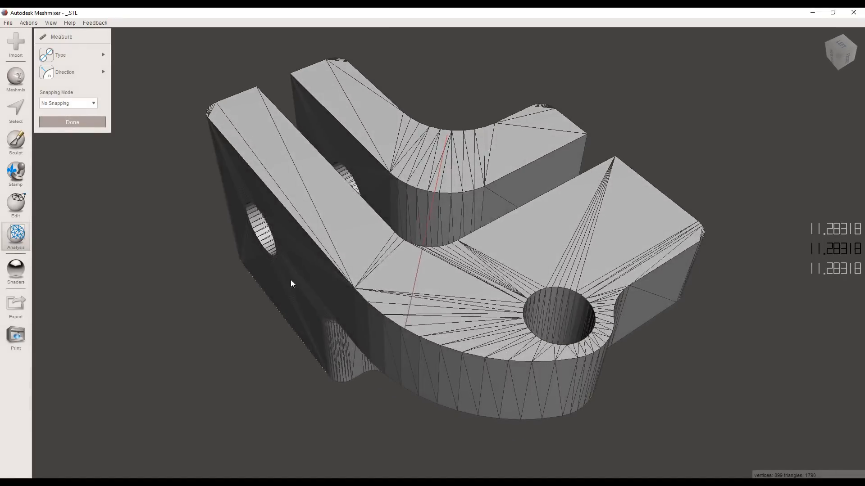
left_click(61, 55)
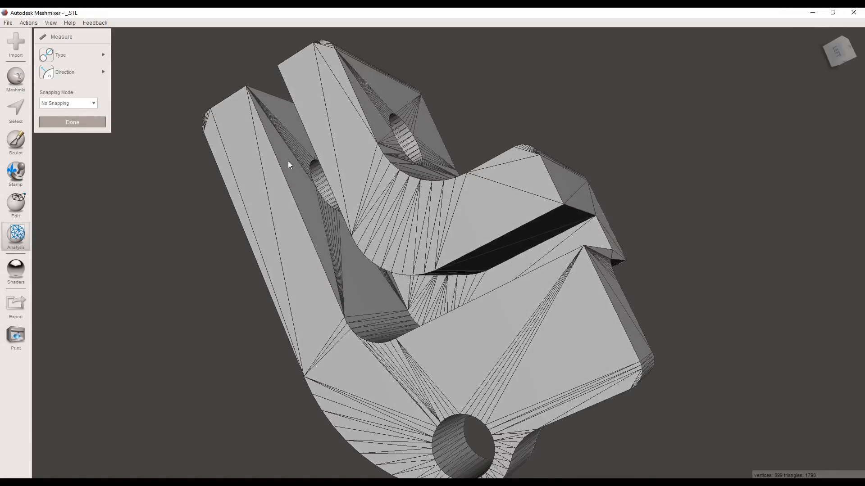
left_click(287, 167)
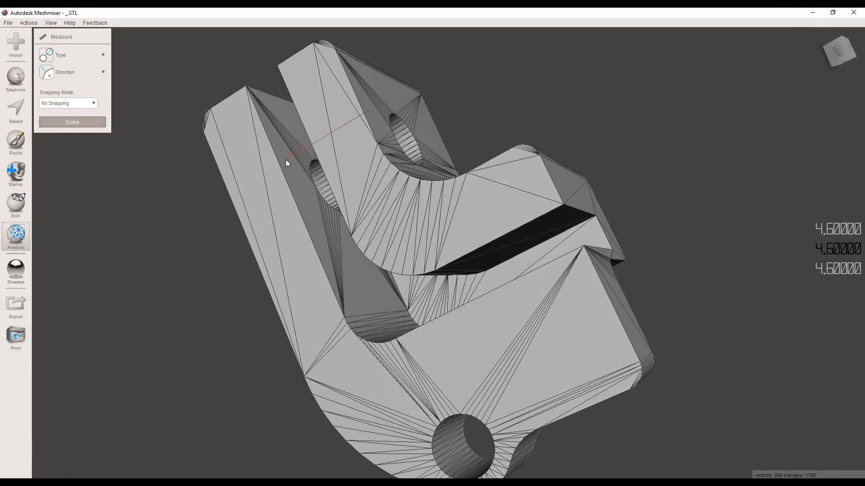
mouse_move(369, 113)
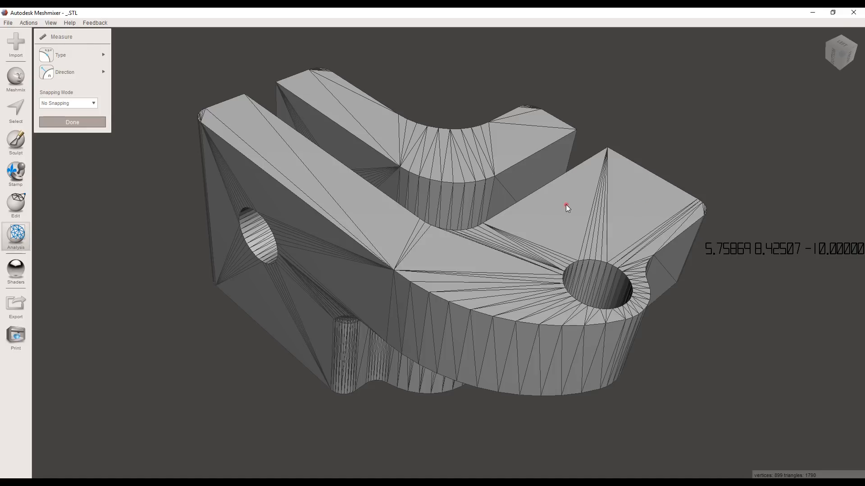
left_click_drag(567, 209, 498, 220)
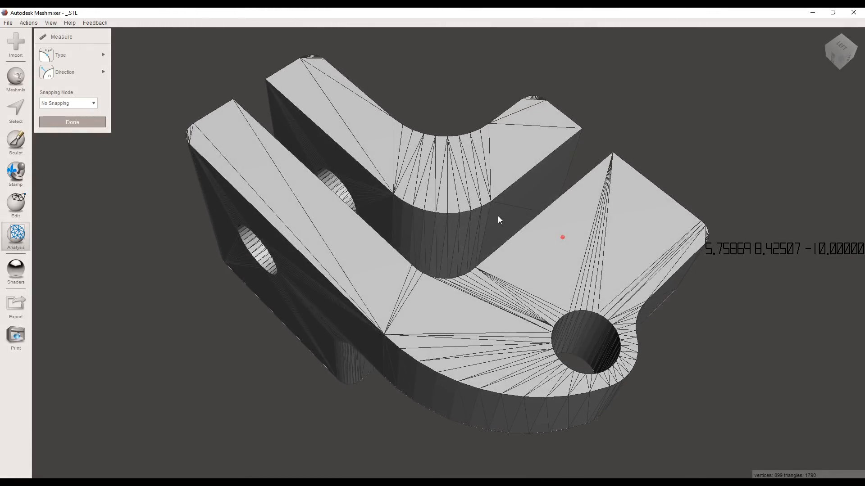
mouse_move(473, 221)
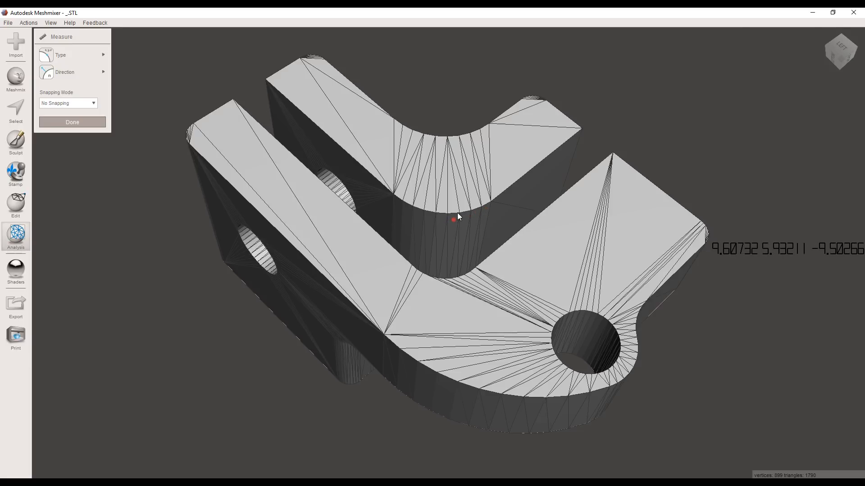
left_click(72, 55)
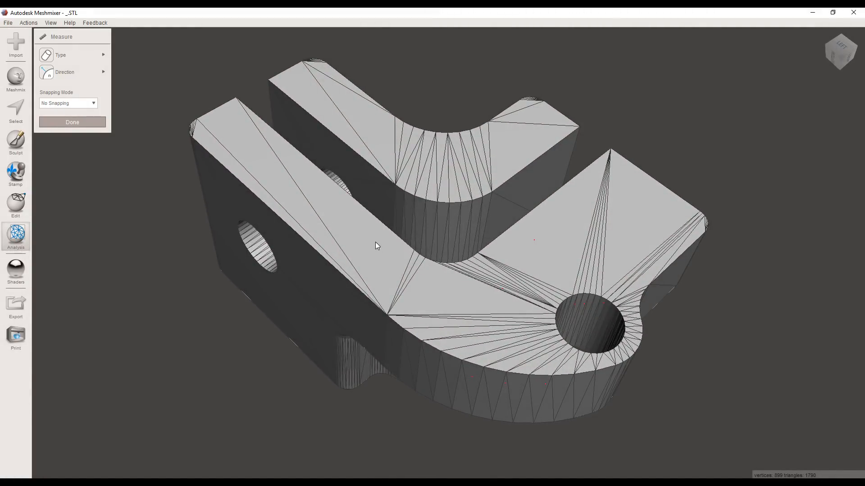
Step: Change the measurement type, then click Done to close the Measure tool
left_click(64, 72)
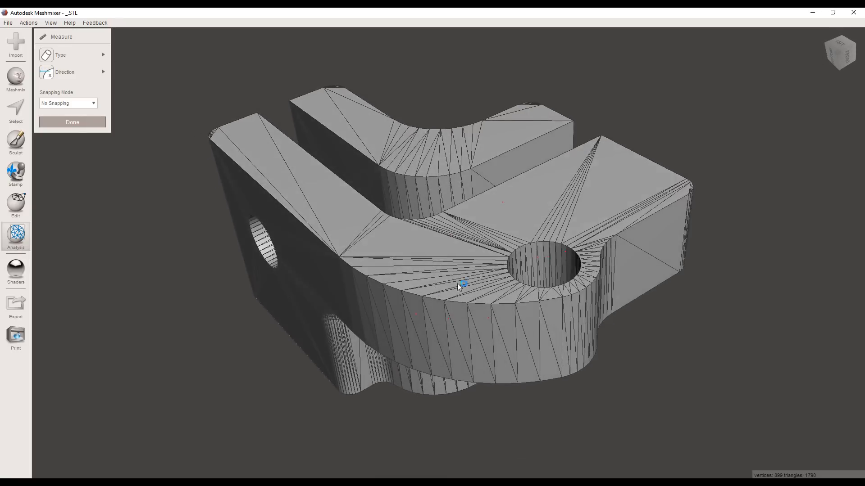
left_click(72, 55)
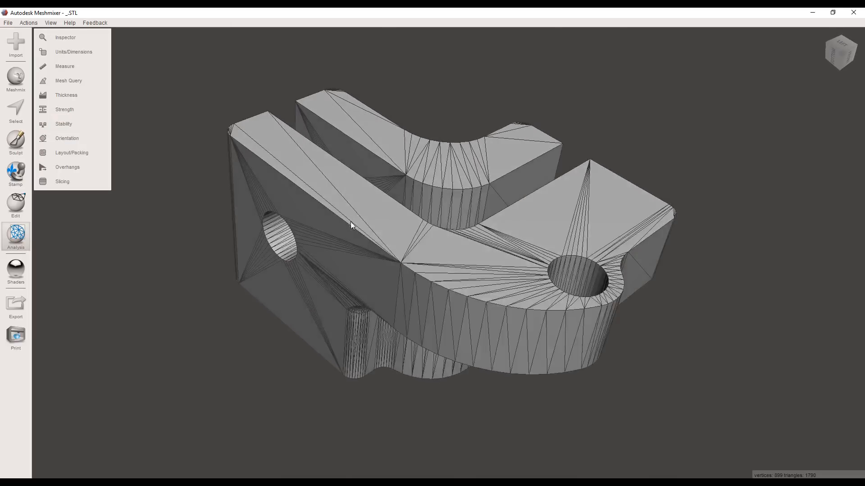
mouse_move(362, 228)
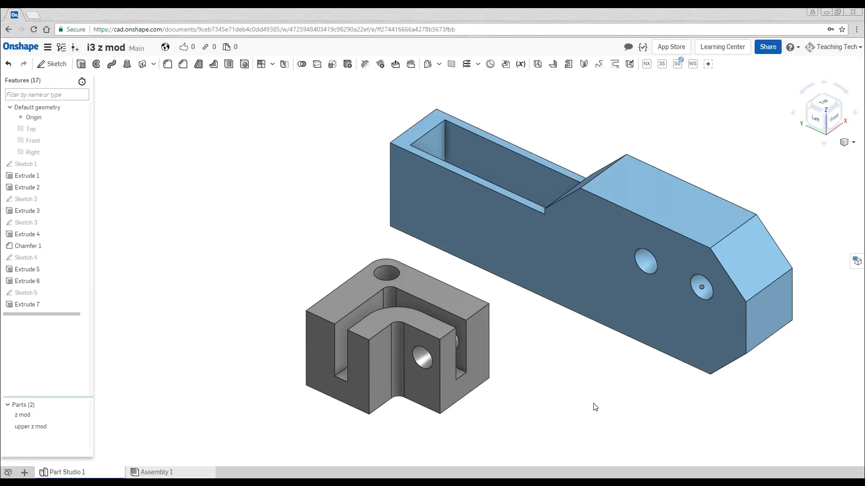
mouse_move(597, 392)
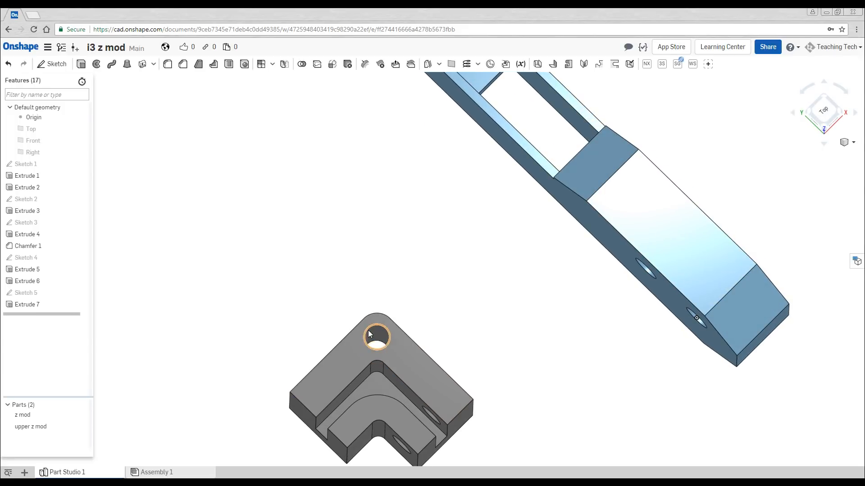
mouse_move(431, 311)
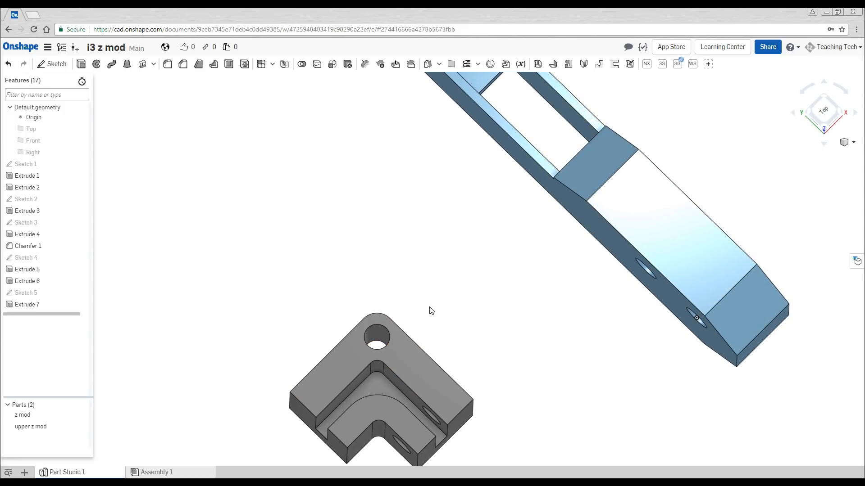
mouse_move(376, 348)
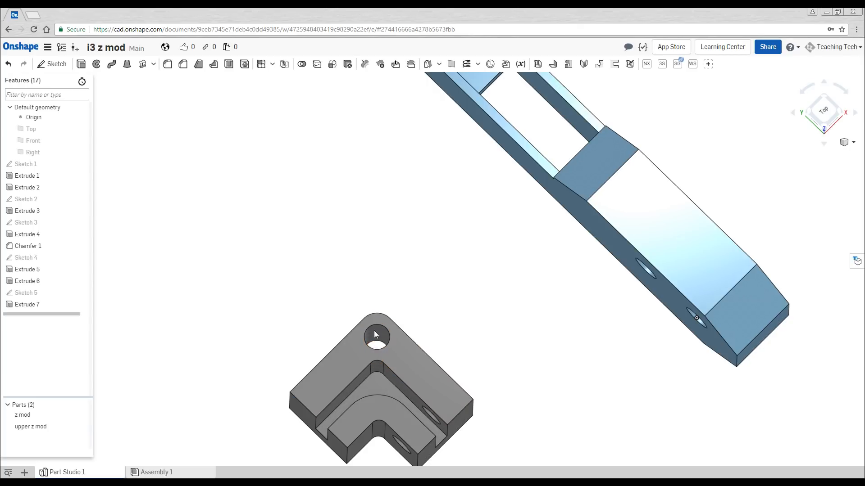